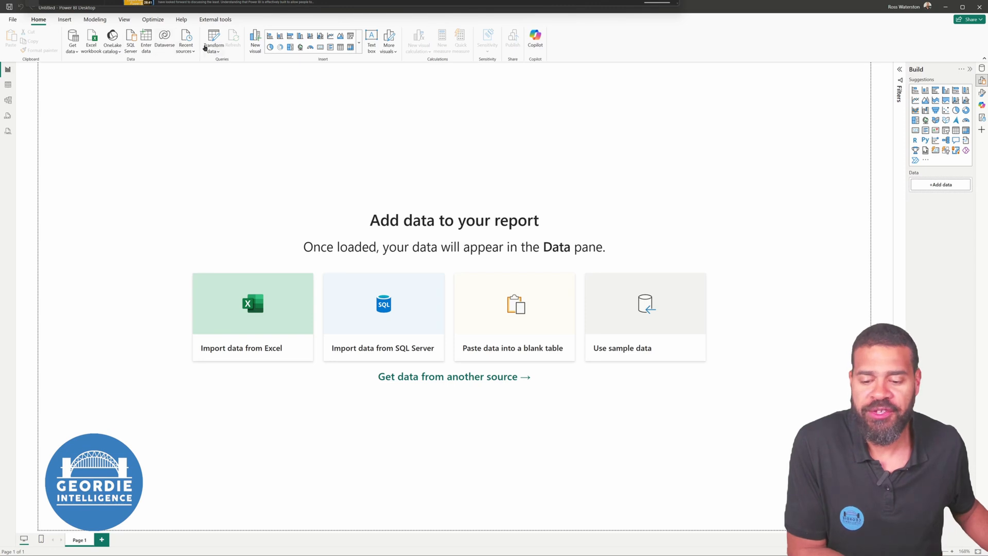
Step: Connect the blank report live to the published semantic model from Recent sources
click(187, 39)
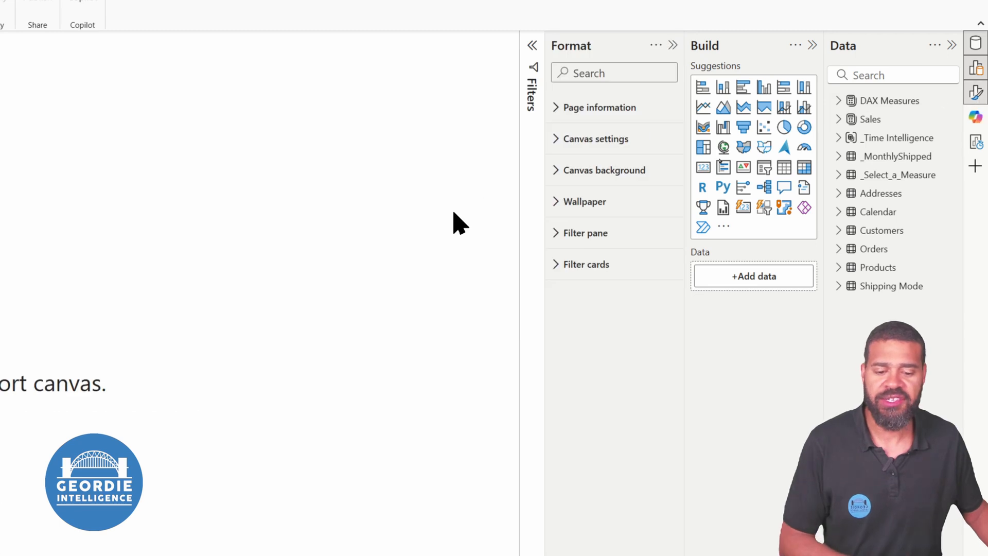
Step: Make Page 1 a Drillthrough page with Cross-report on, drilling from Products > Sub-Category
click(599, 108)
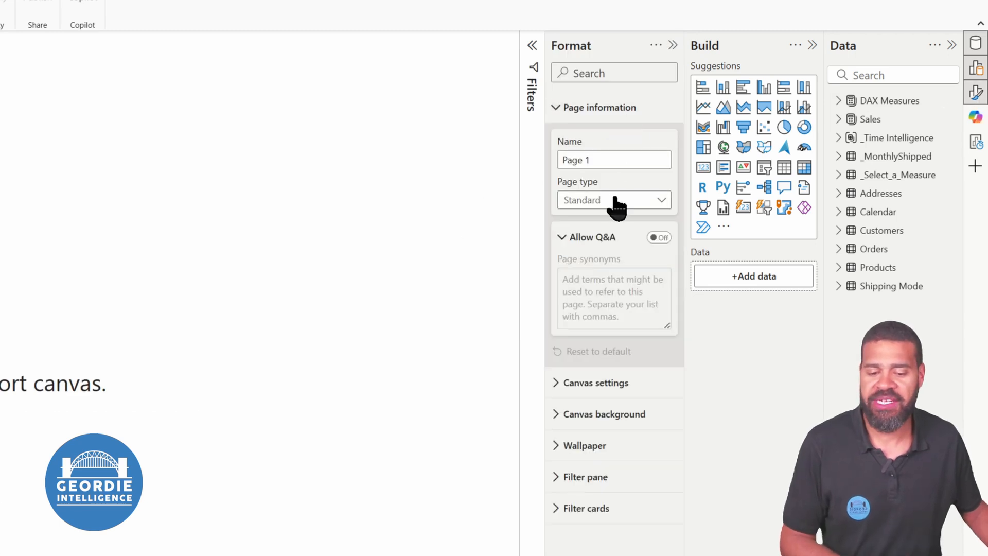
click(614, 199)
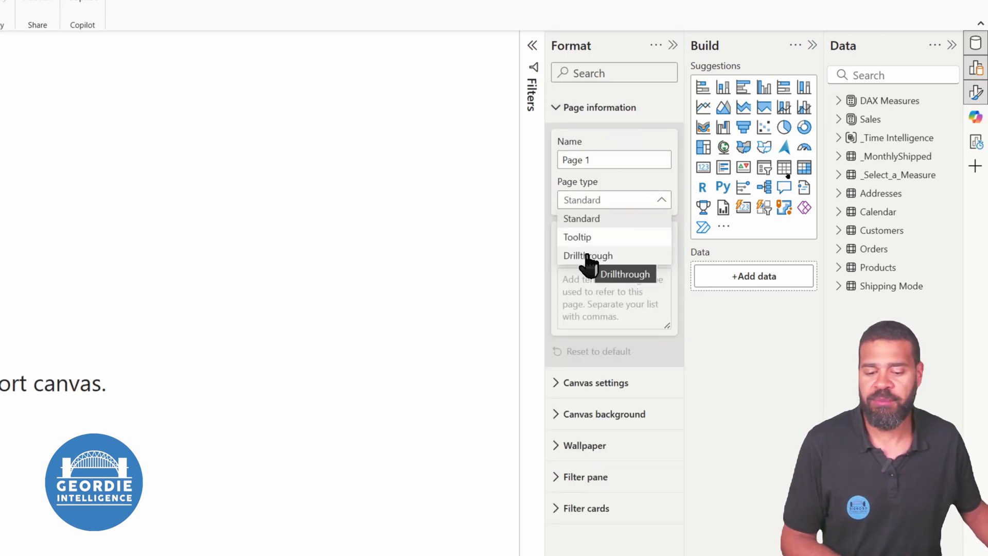
click(588, 255)
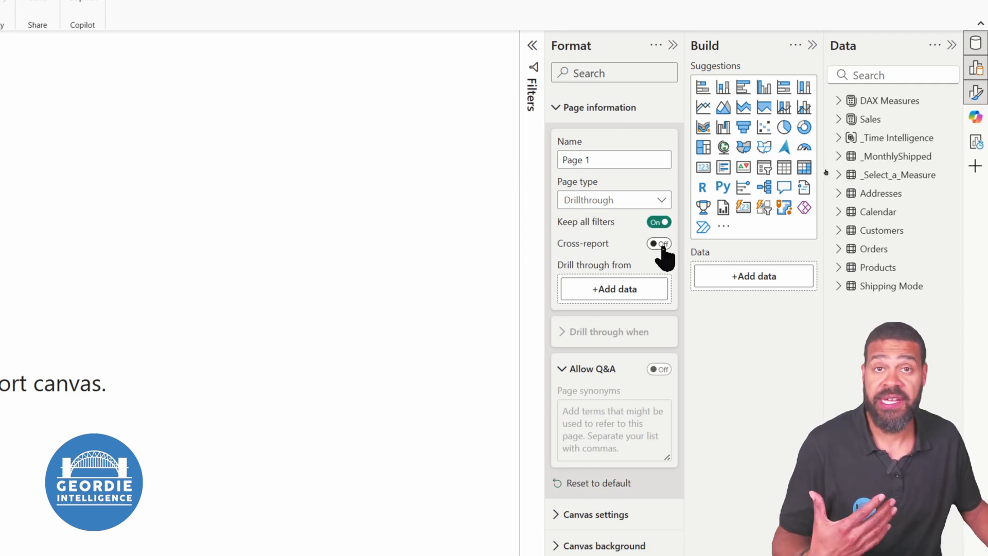
click(658, 243)
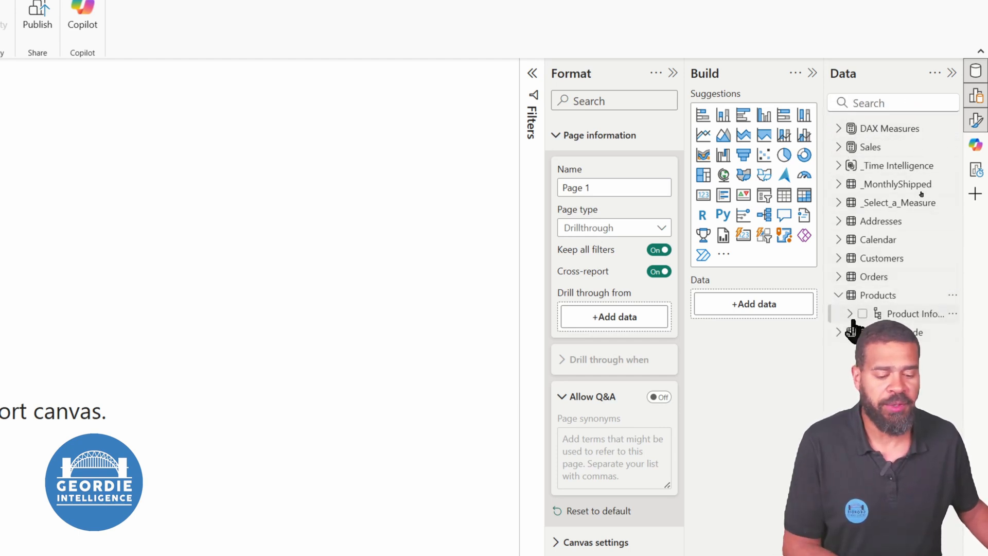
click(850, 313)
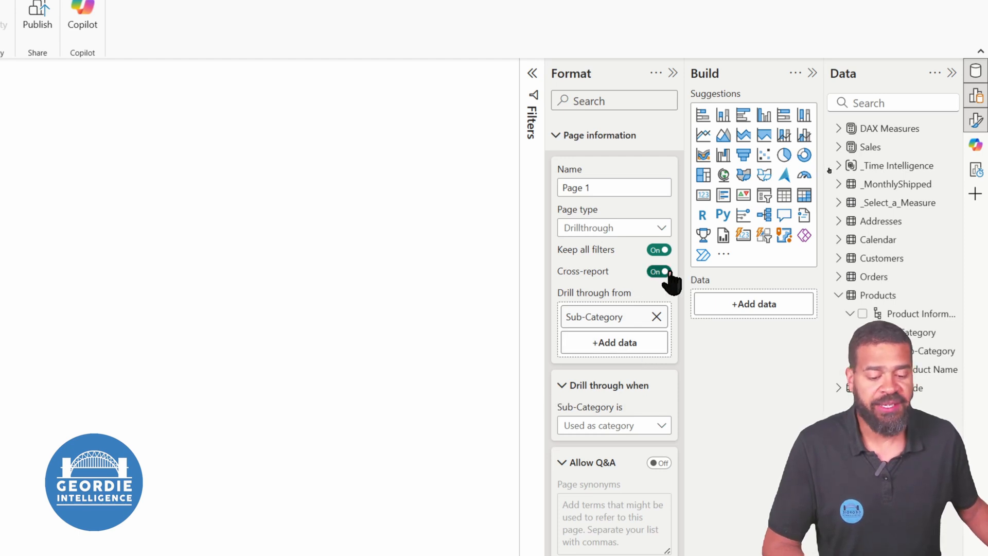
mouse_move(685, 280)
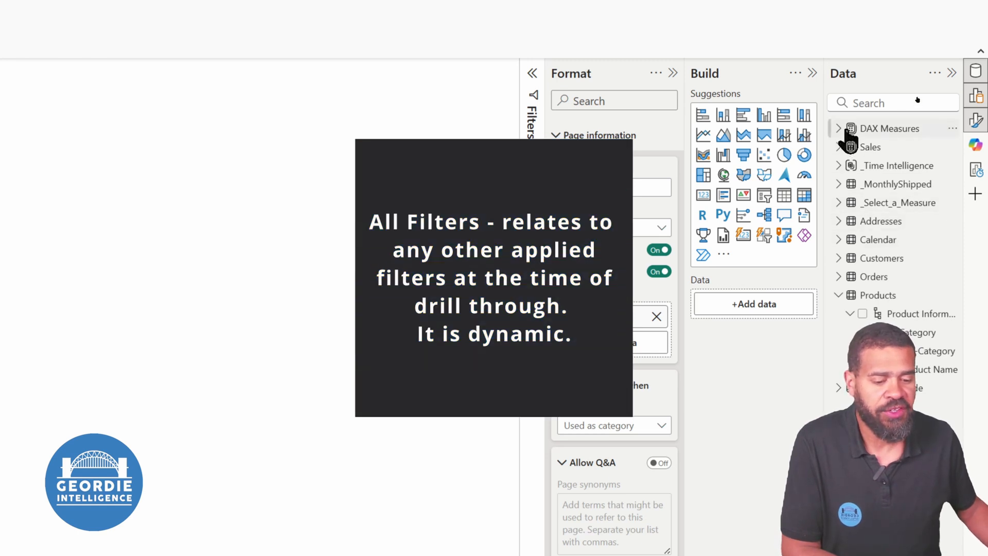
Step: Add Profit and Sales Amount cards from DAX Measures and a map located by Country Hierarchy
click(838, 128)
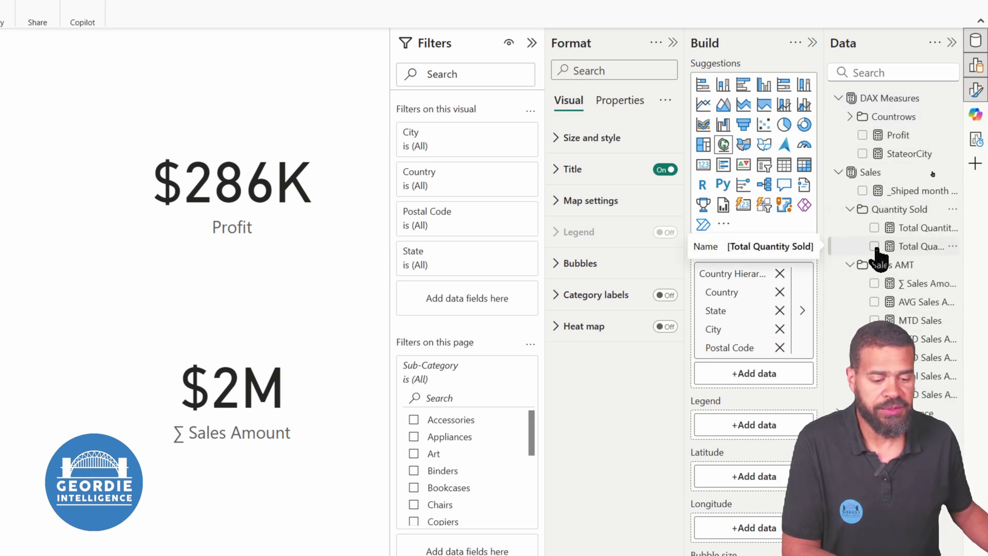
Step: Size the map by Total Quantity Sold, expand it to state level, enlarge it and start Publish
click(874, 246)
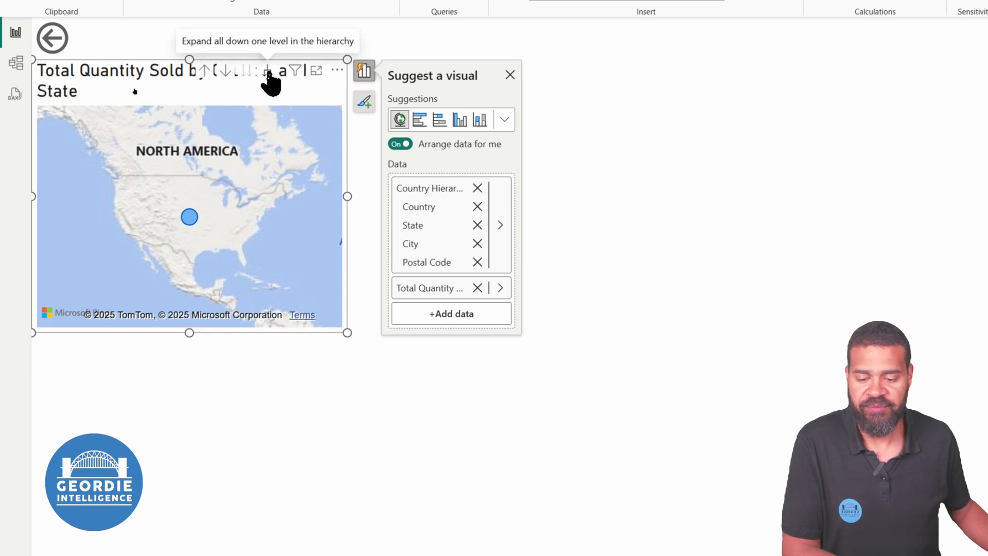
click(269, 71)
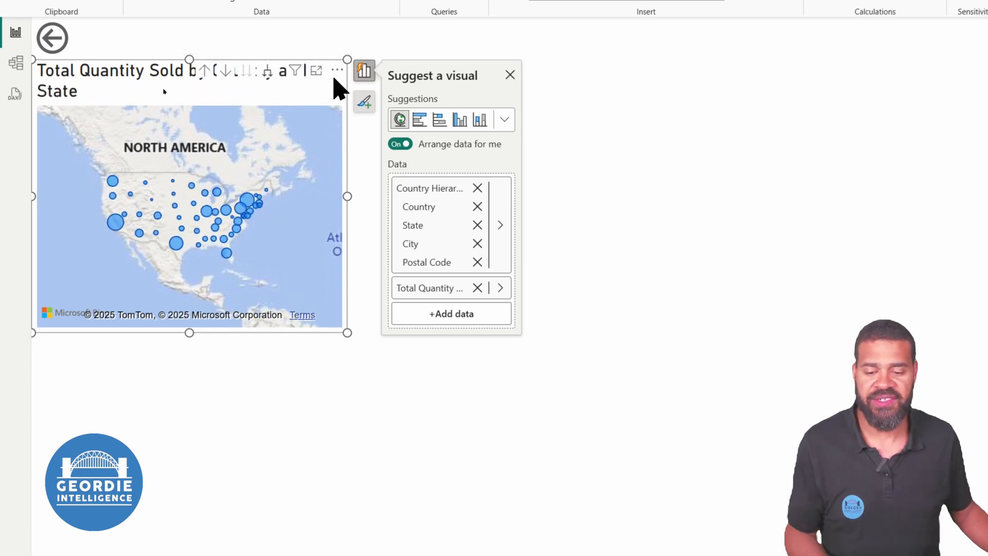
click(510, 74)
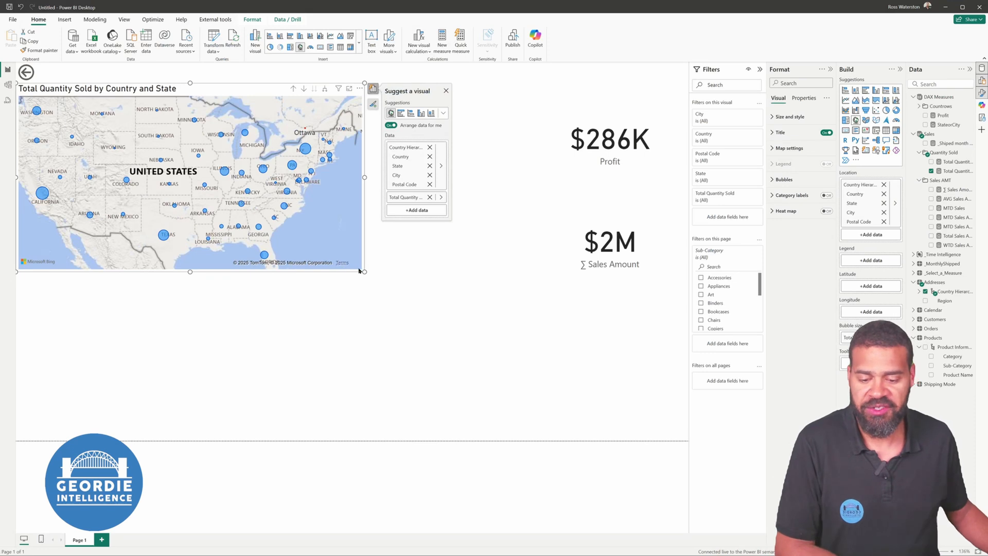
click(447, 91)
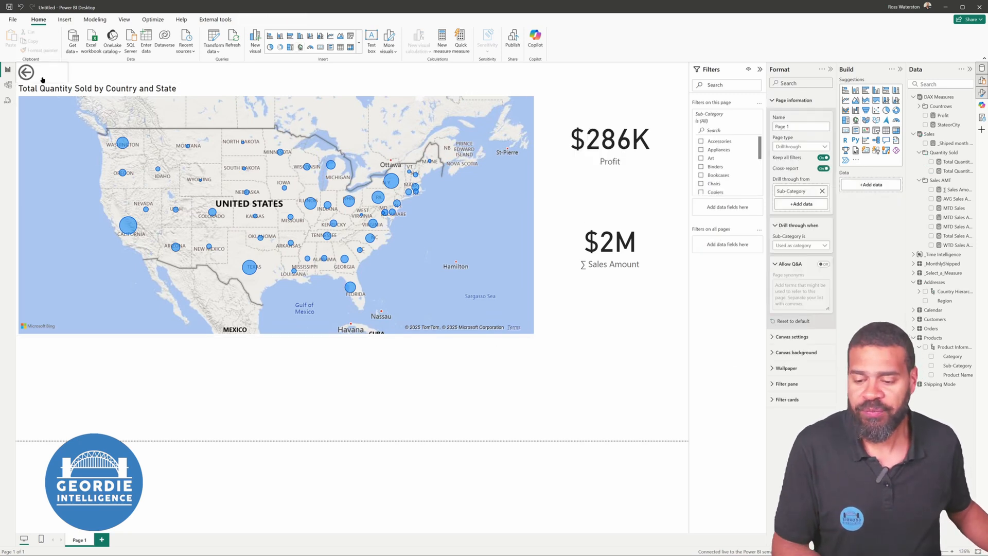
mouse_move(32, 86)
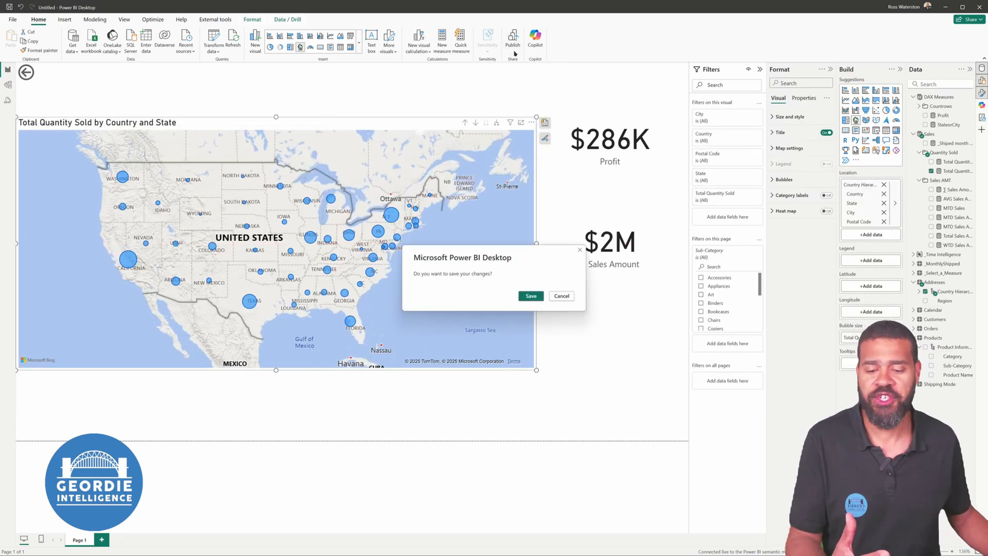
Step: Save changes before publishing as a 'Sub category drill' through report file
click(531, 297)
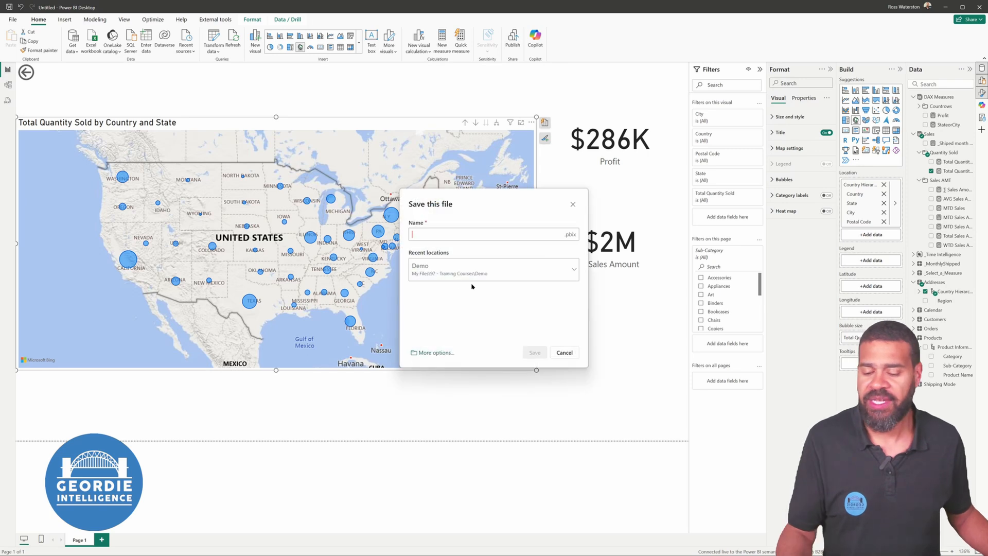
text(SubCateg)
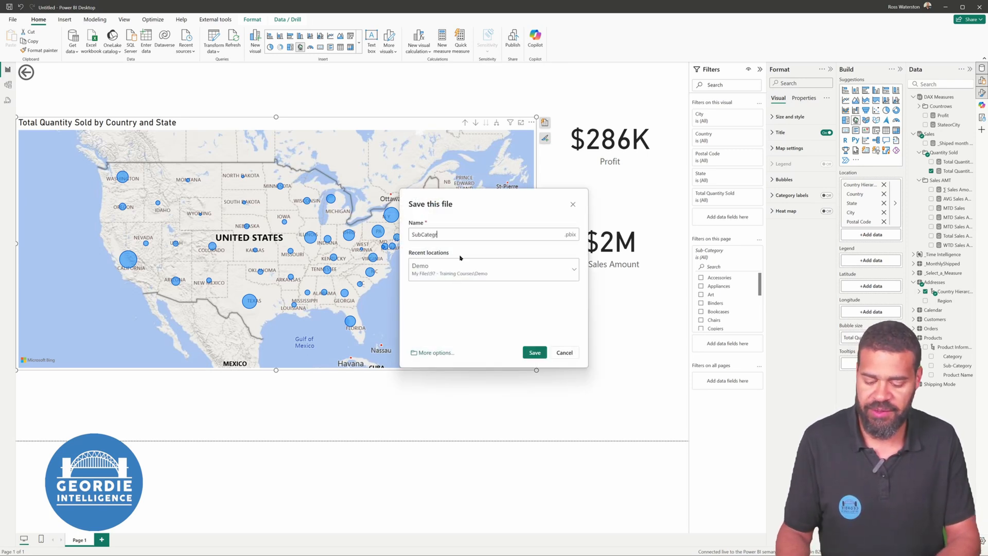
text(rogory drillthrough)
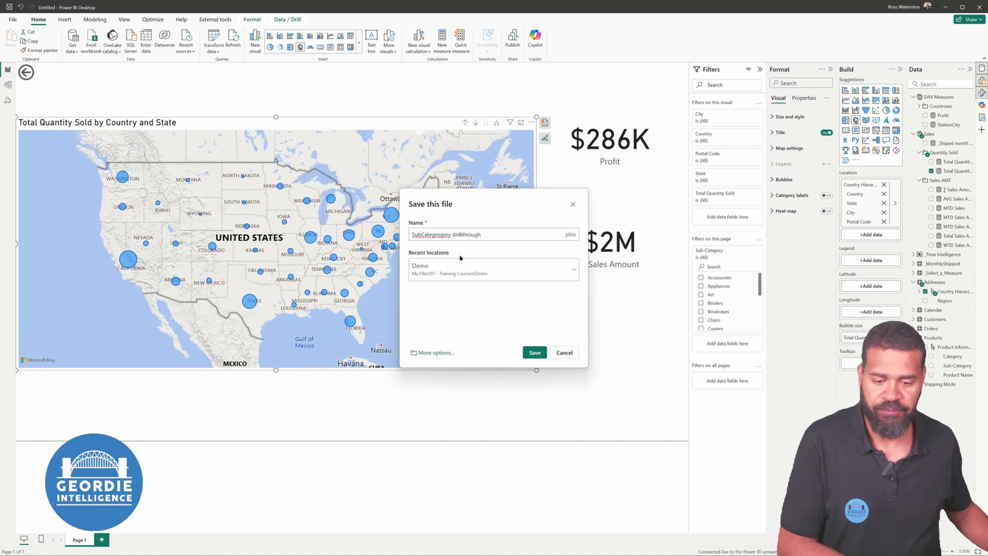
click(535, 352)
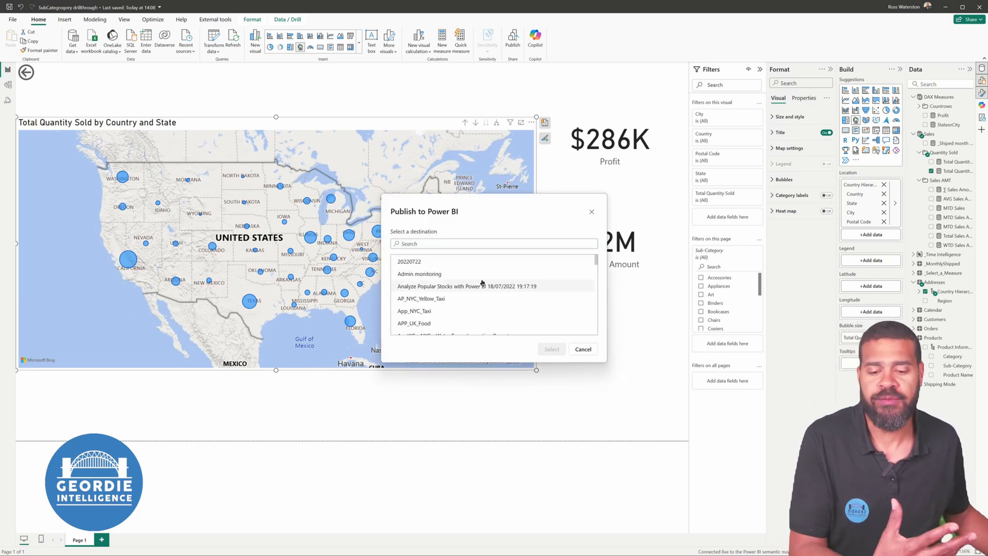
Step: Publish to the B2B-App1 workspace and open the published report in Power BI Service
scroll(down, 3)
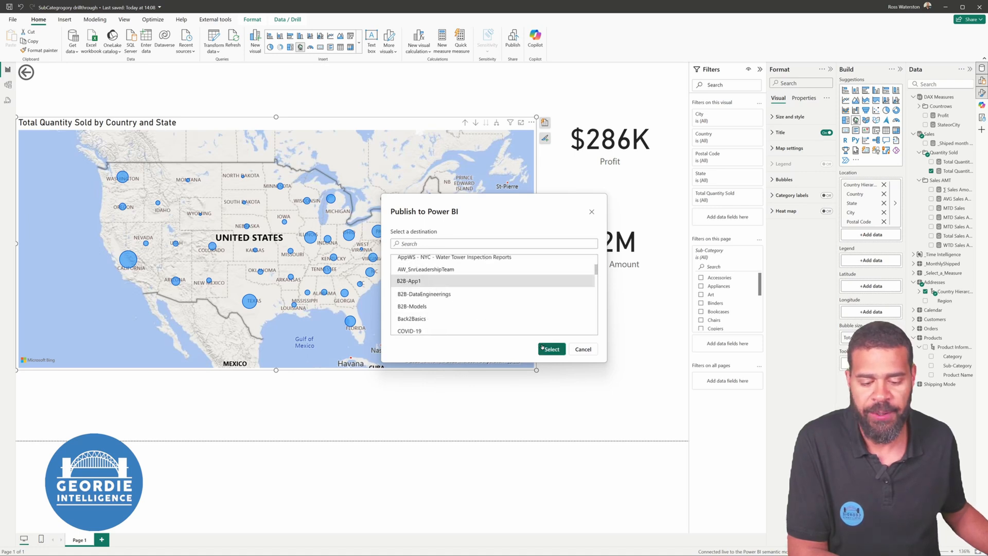
click(551, 349)
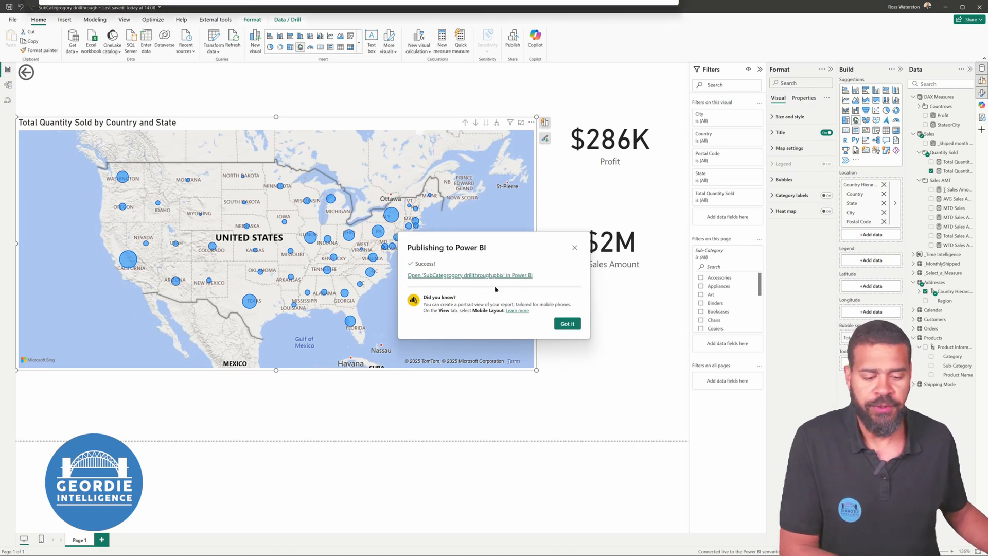
click(471, 276)
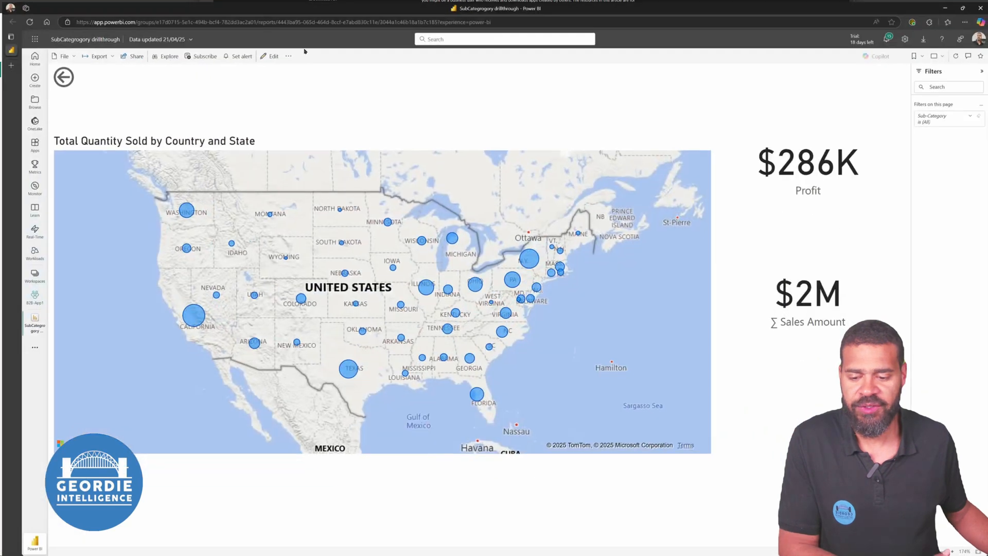
Step: Open the Products report and check the Binders treemap tile's menu for Drill through
click(32, 296)
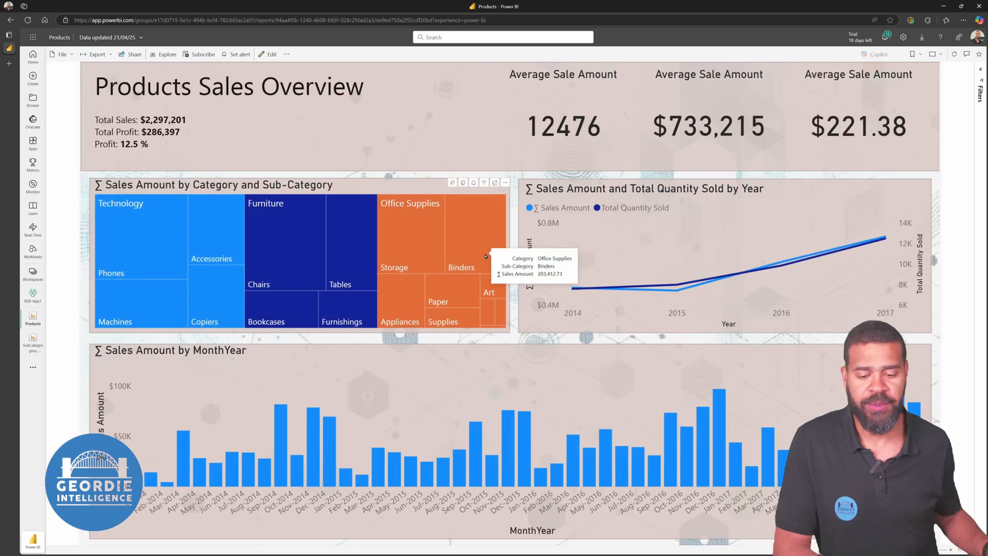
right_click(474, 255)
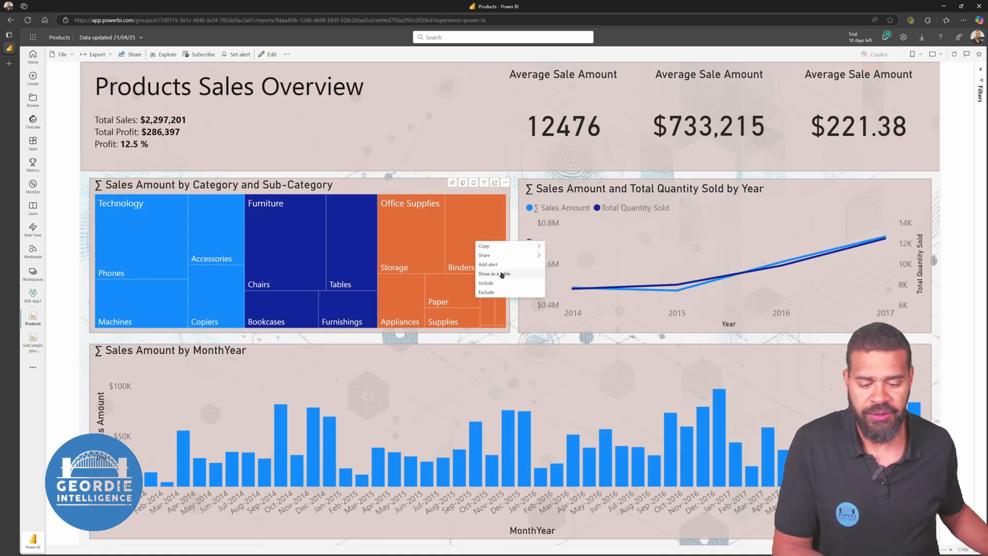
mouse_move(500, 274)
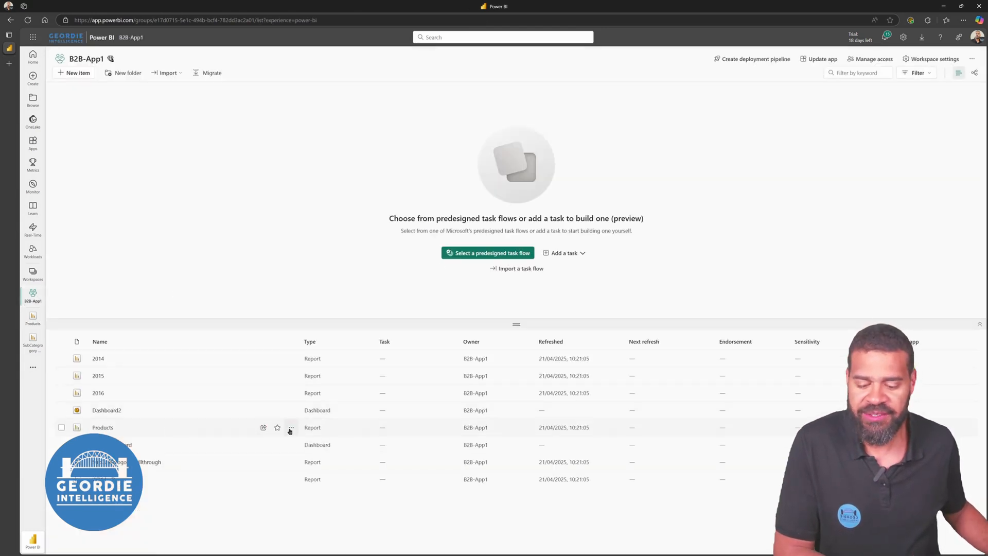
click(291, 427)
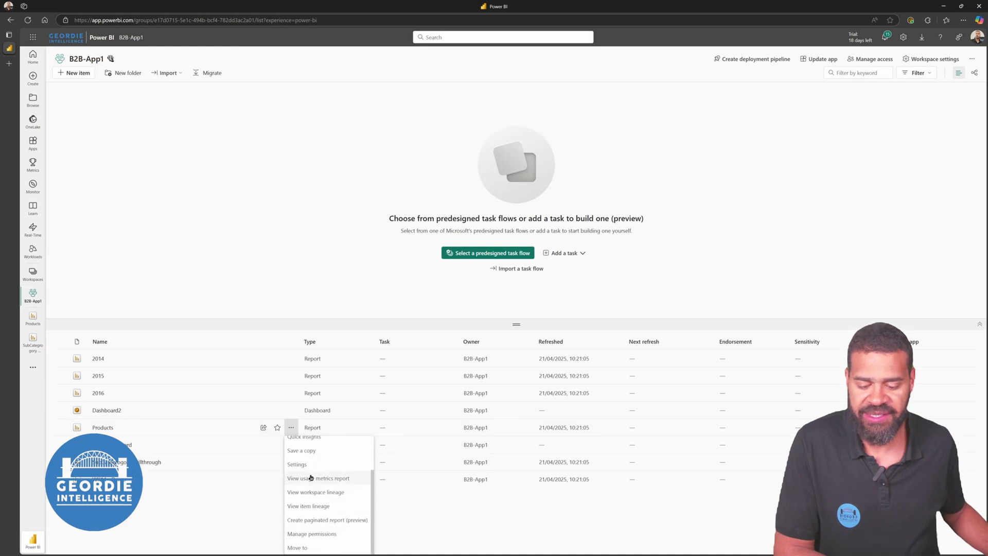
click(296, 464)
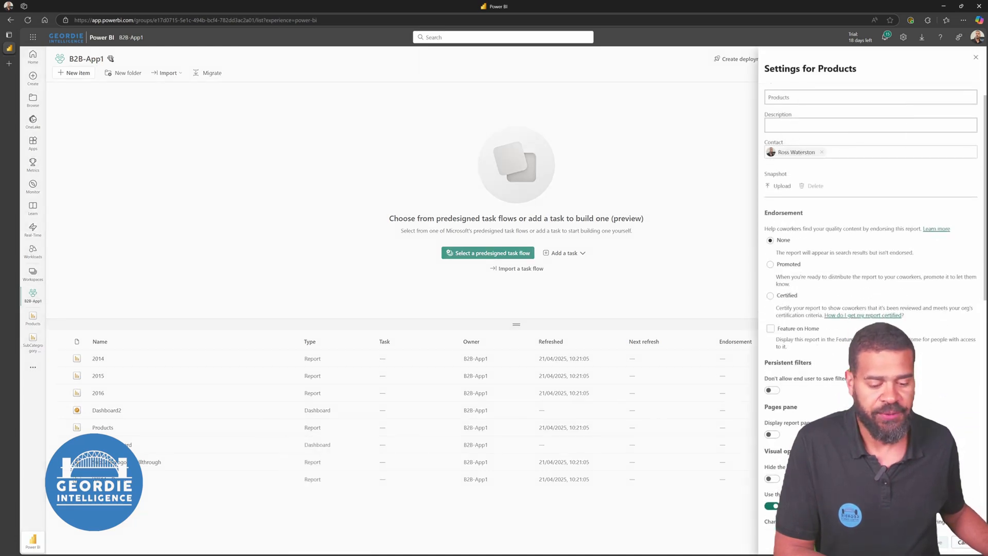
scroll(down, 3)
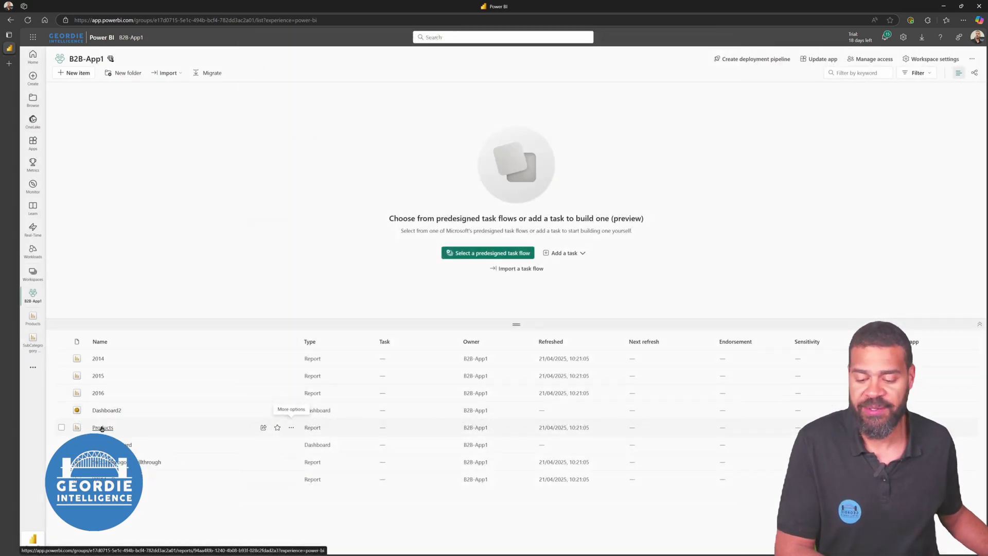
Step: From the Products report's Tables tile, drill through to Page 1 filtered to Furniture Tables
click(103, 428)
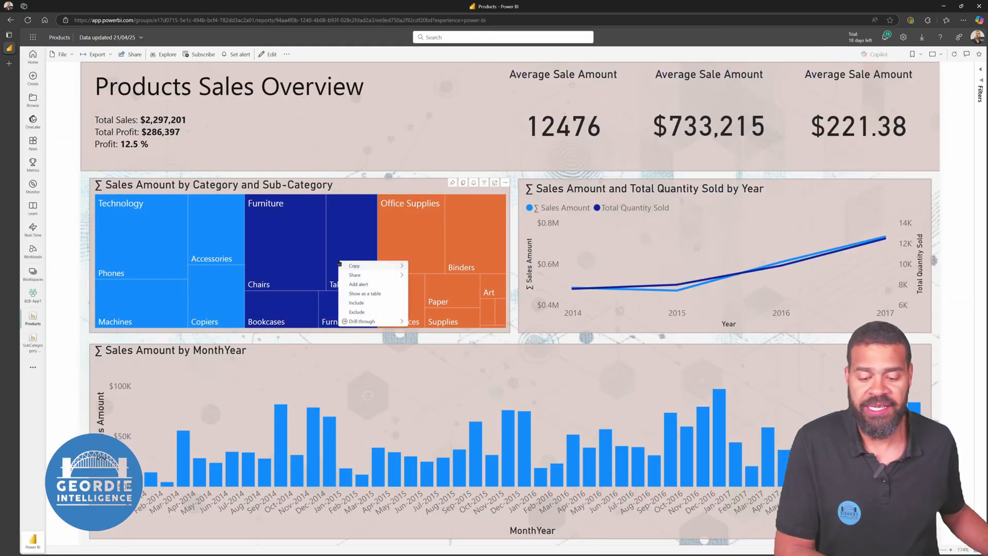
mouse_move(361, 321)
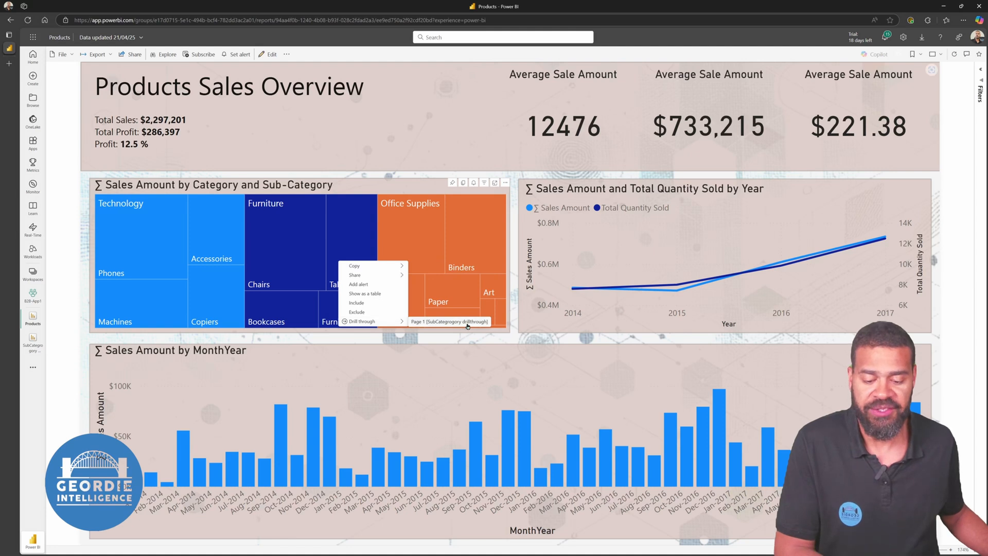
mouse_move(468, 325)
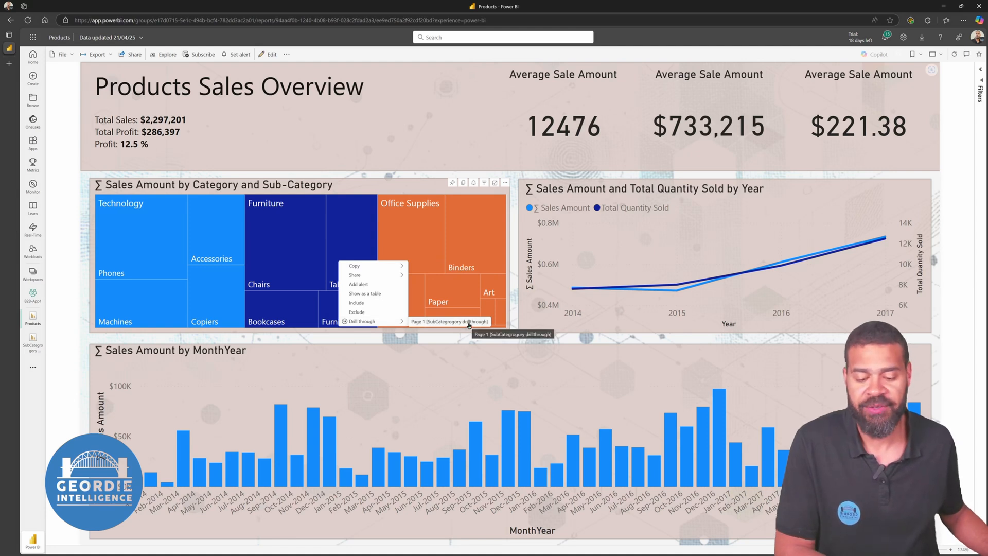
click(448, 321)
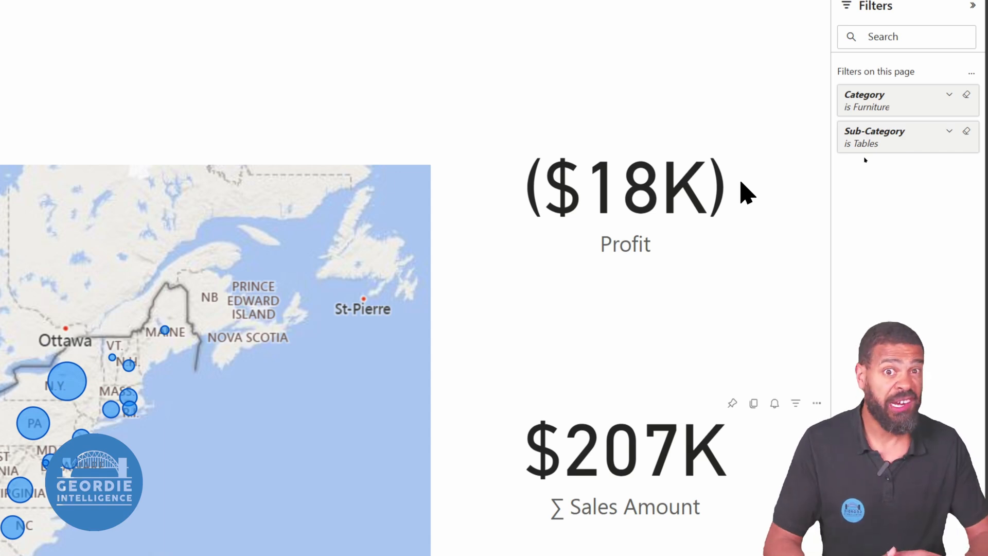
mouse_move(728, 215)
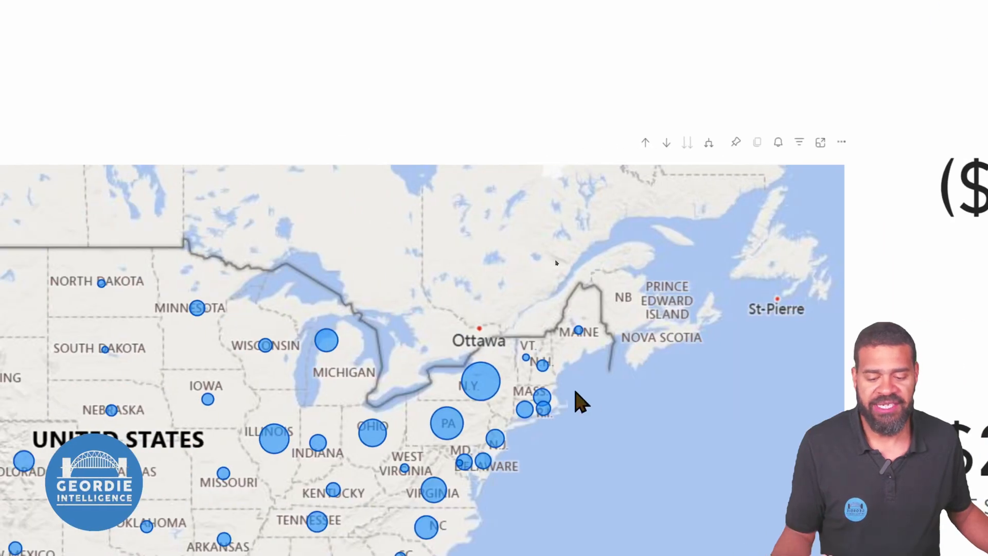
click(480, 384)
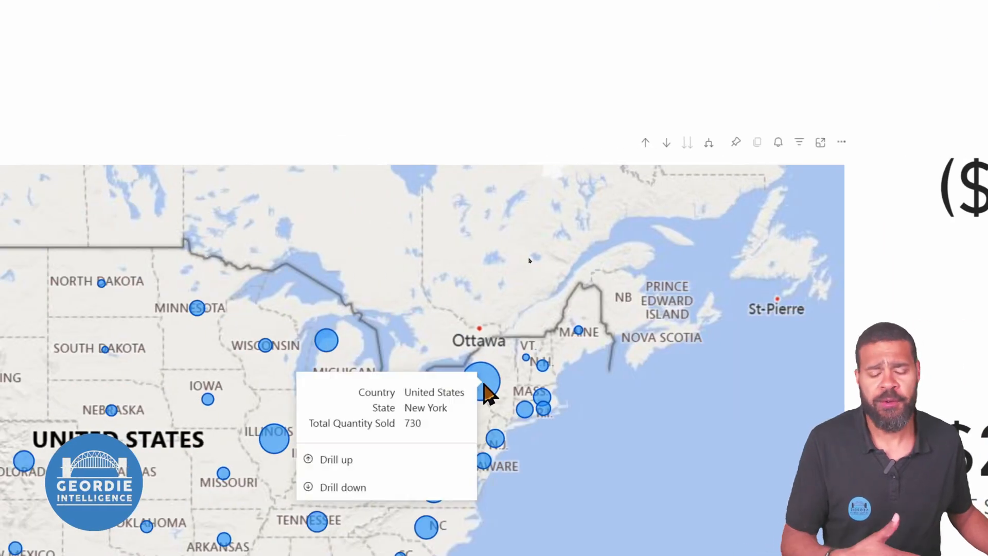